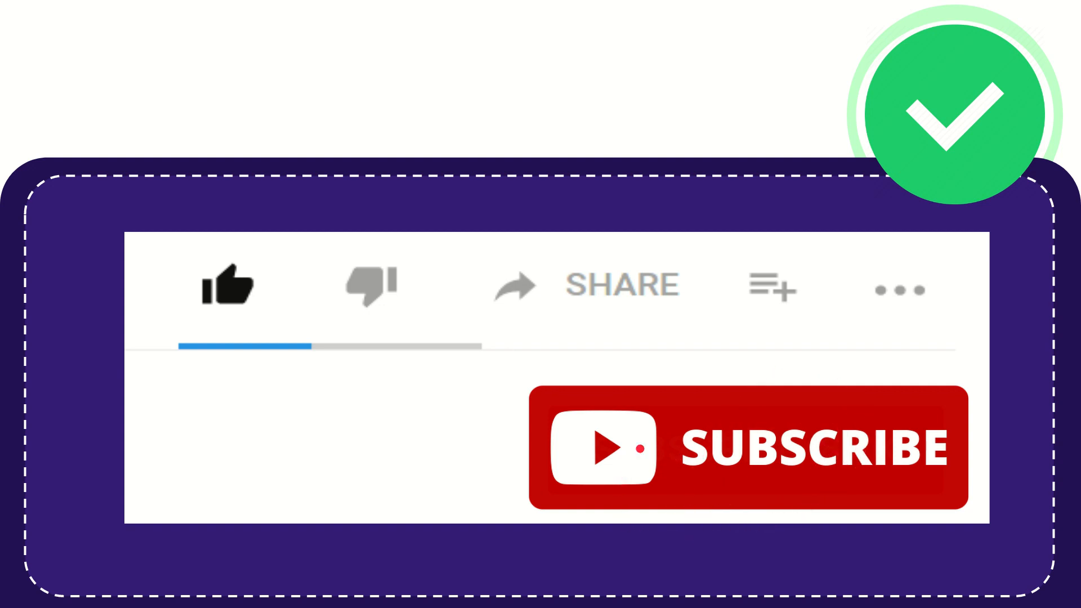
pyautogui.click(231, 286)
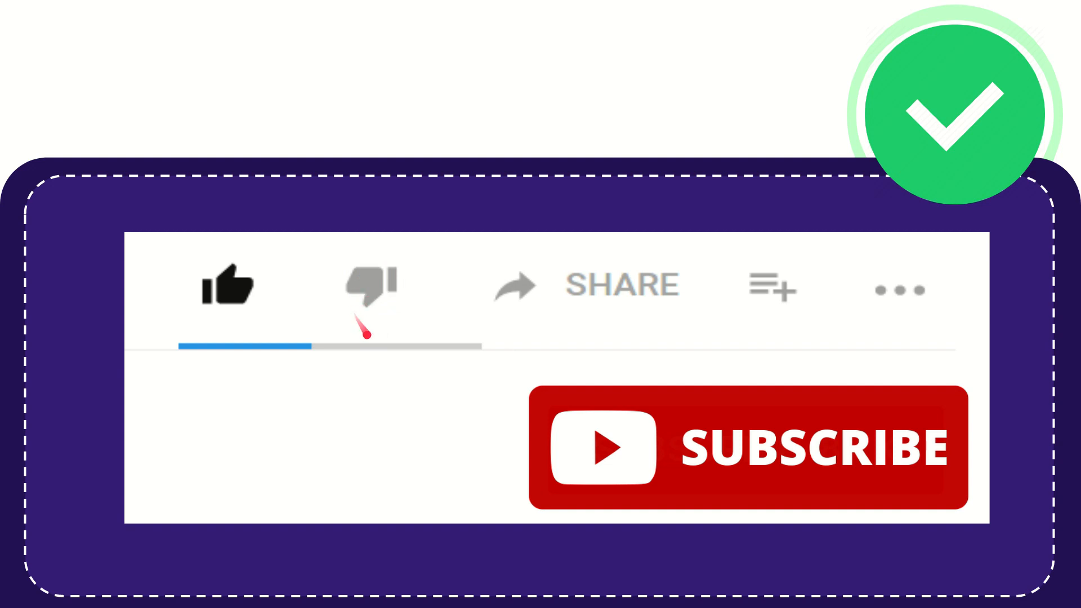
pyautogui.moveTo(634, 311)
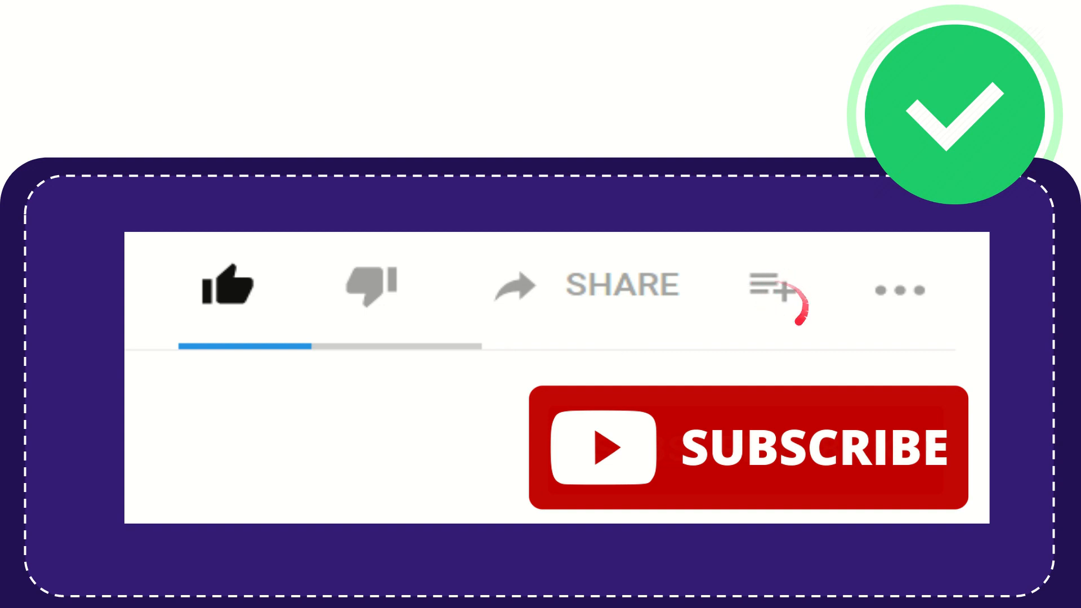
pyautogui.moveTo(903, 289)
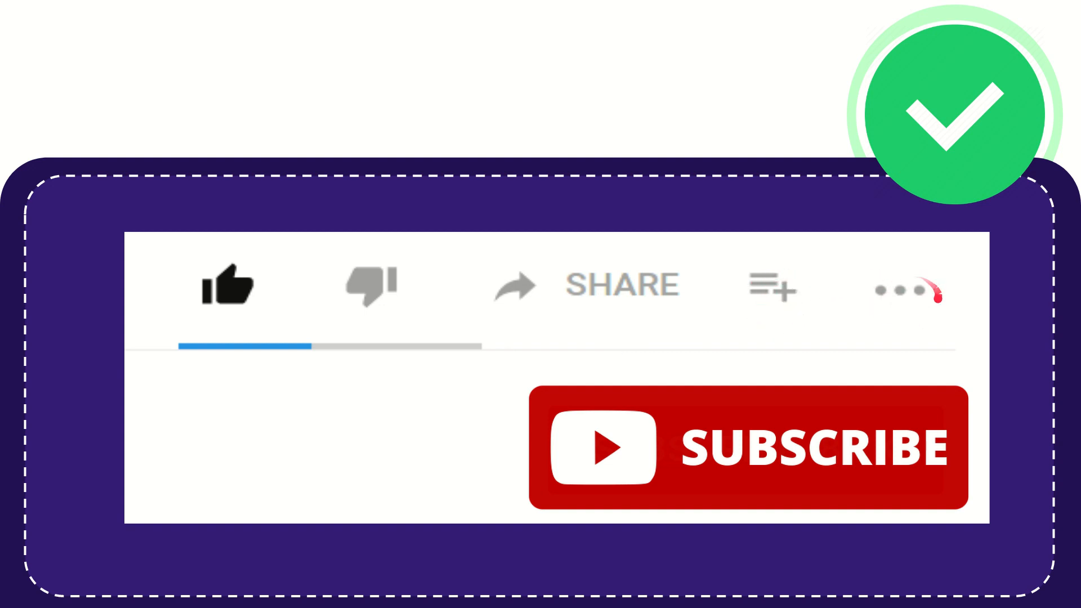